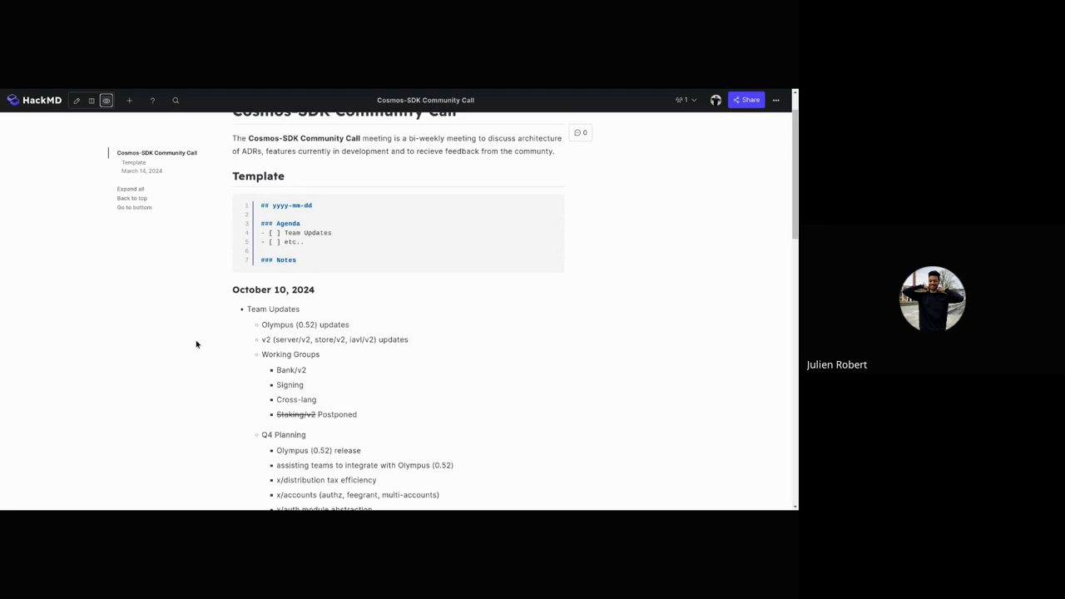
mouse_move(161, 353)
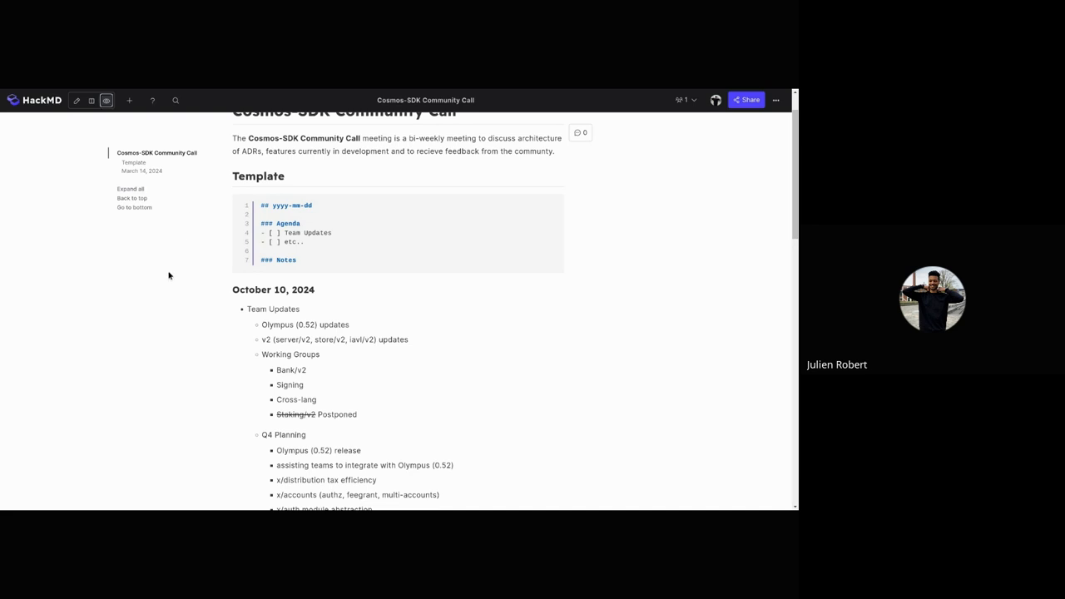
scroll("down", 3)
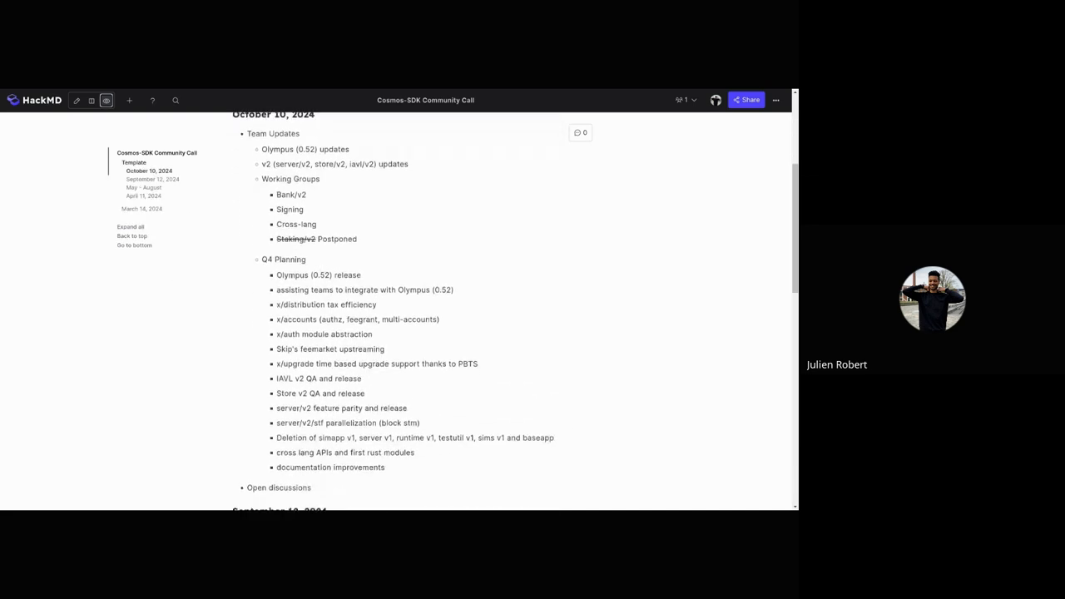
scroll("down", 3)
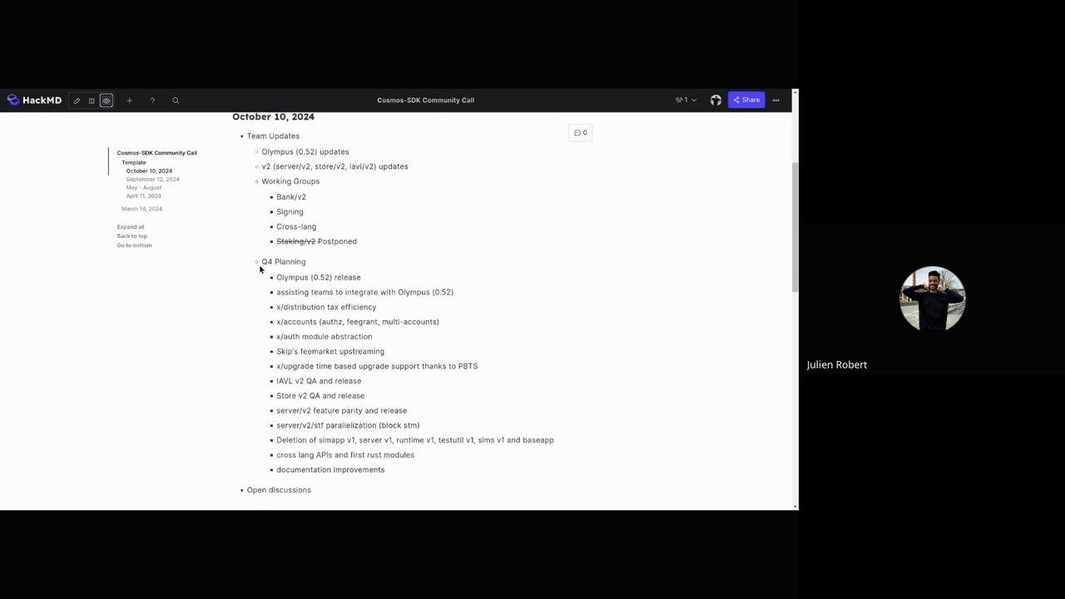